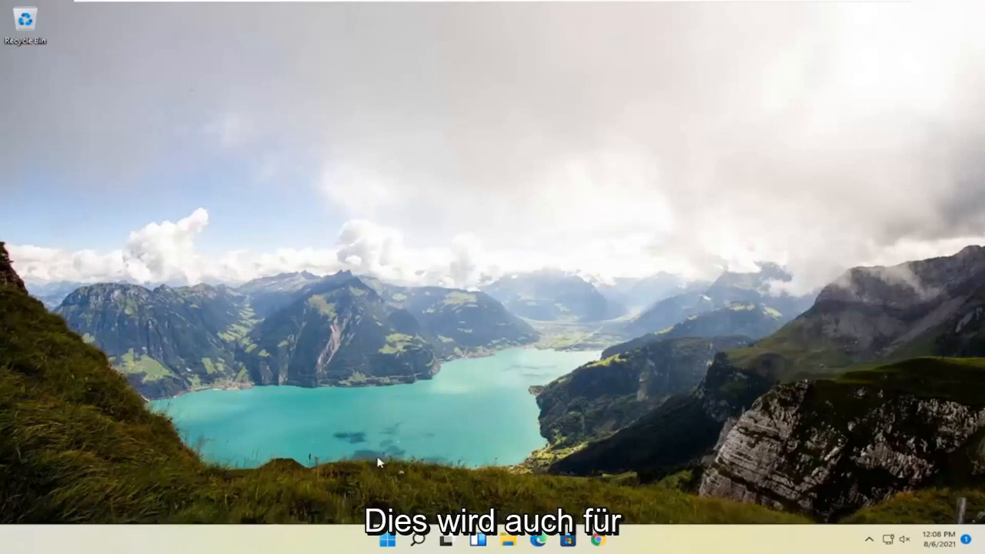
mouse_move(415, 486)
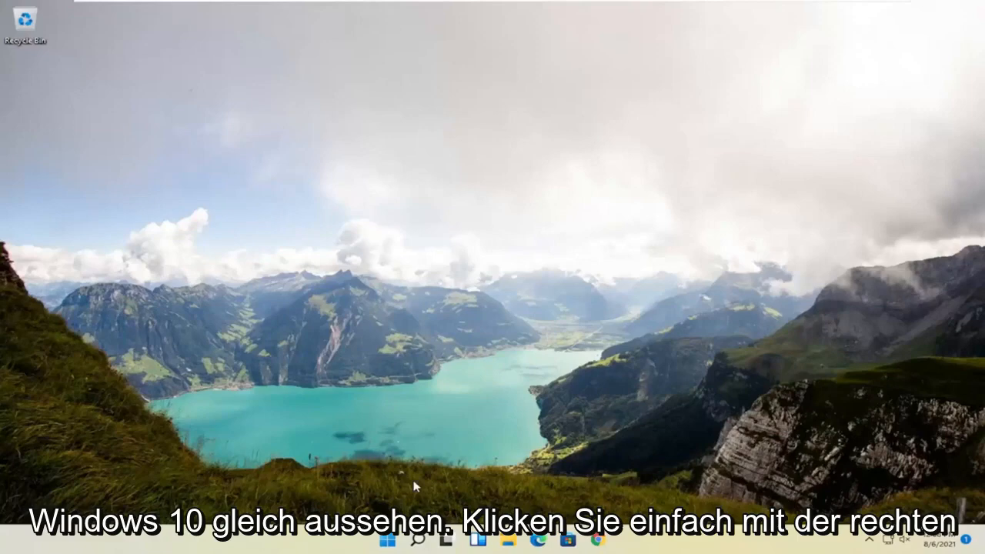
- Restart the PC into the recovery startup options via Shift+Restart from the Start menu
right_click(387, 541)
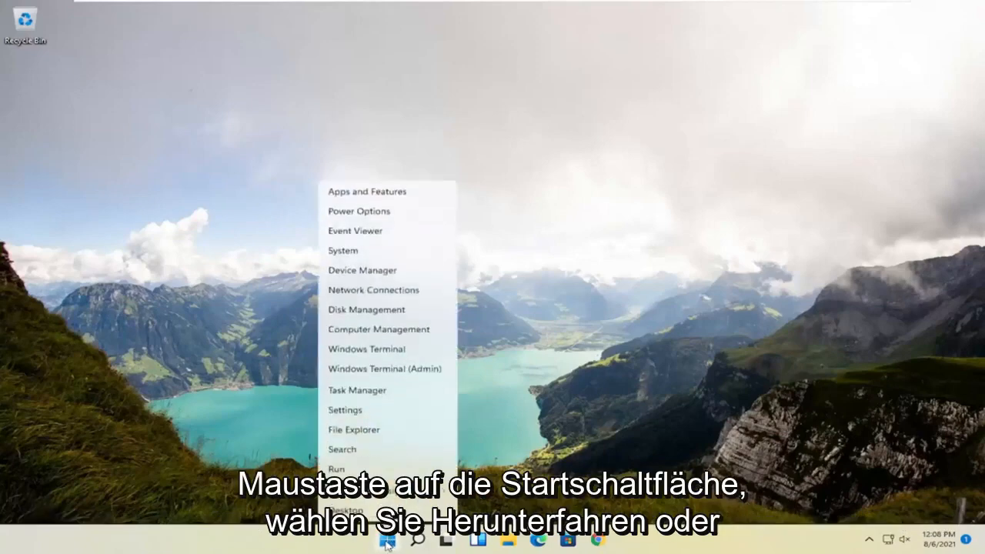
mouse_move(376, 489)
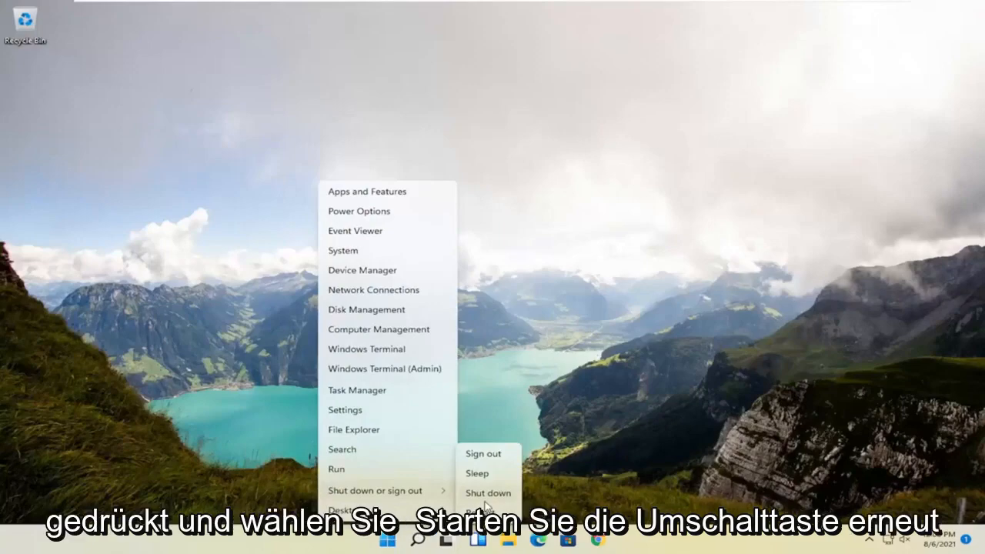
left_click(488, 493)
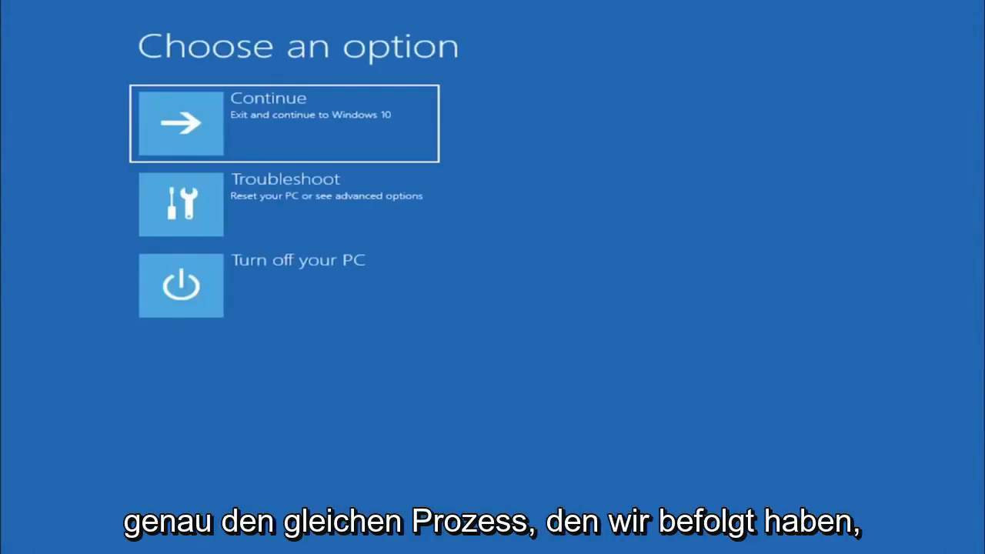
mouse_move(495, 181)
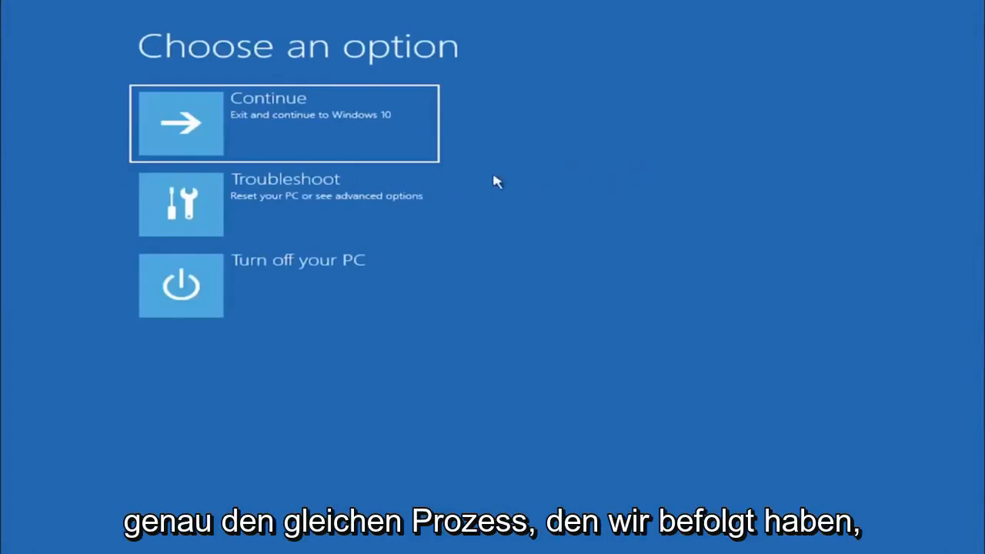
mouse_move(346, 245)
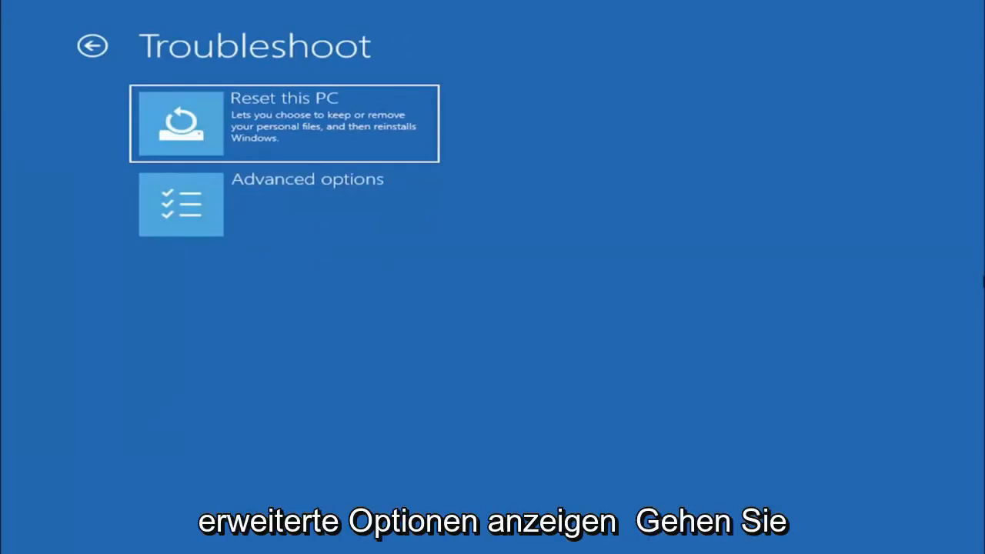
mouse_move(316, 223)
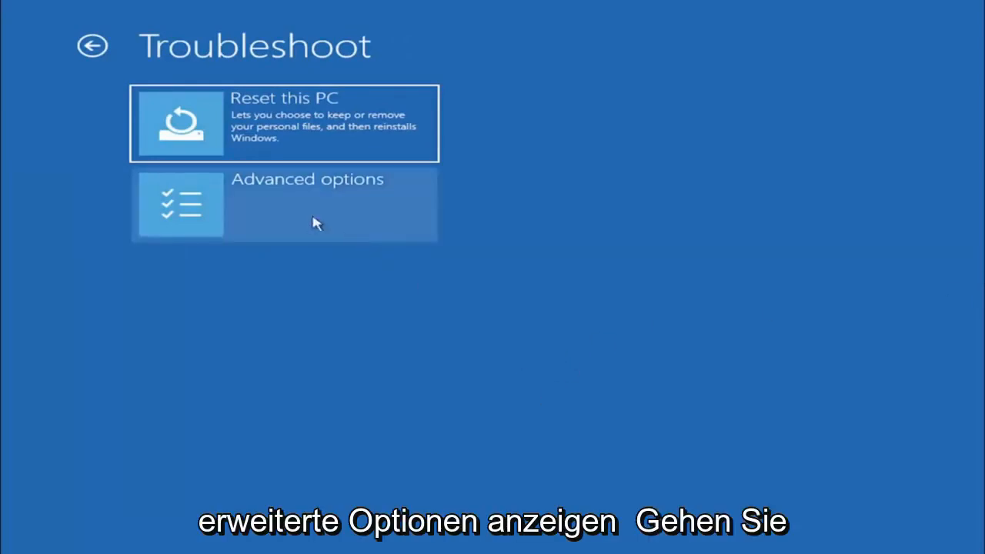
- Go into Advanced options under Troubleshoot to reach the Command Prompt
left_click(307, 203)
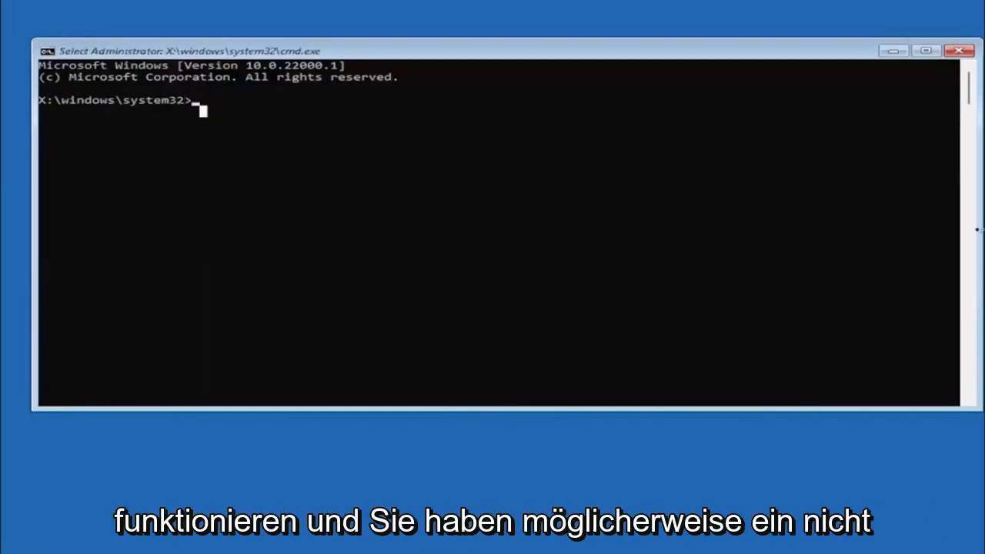
mouse_move(323, 171)
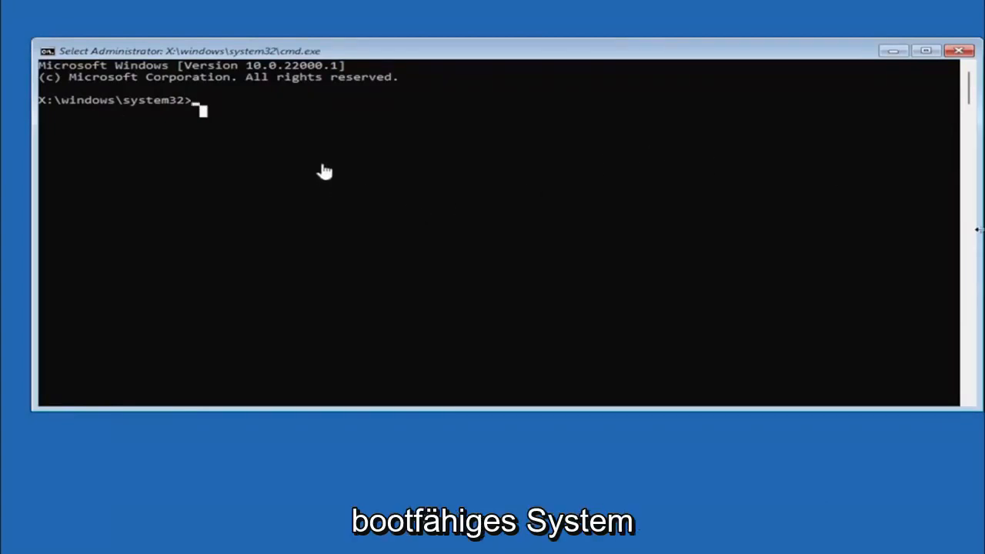
mouse_move(212, 340)
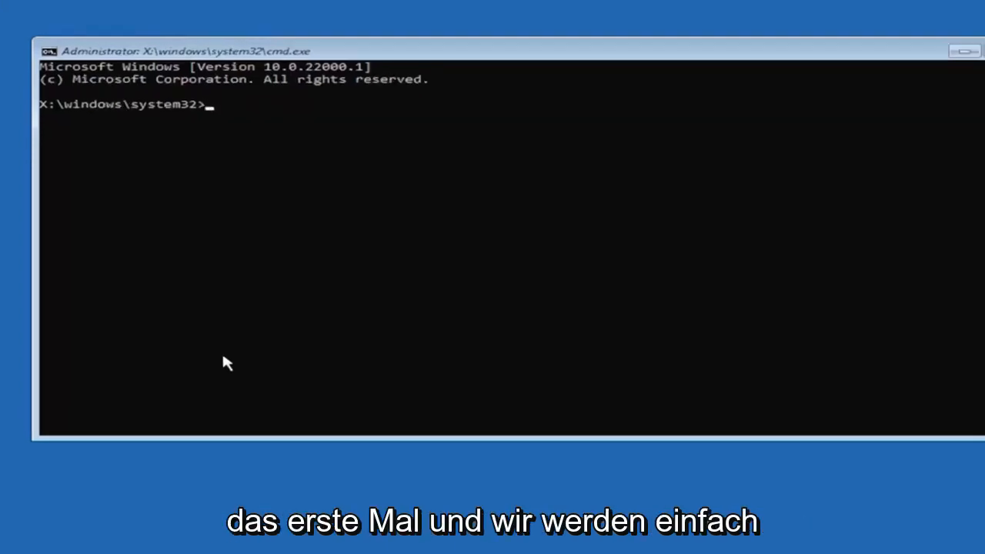
- Run mbr2gpt.exe /convert to convert the system disk from MBR to GPT
type("mb")
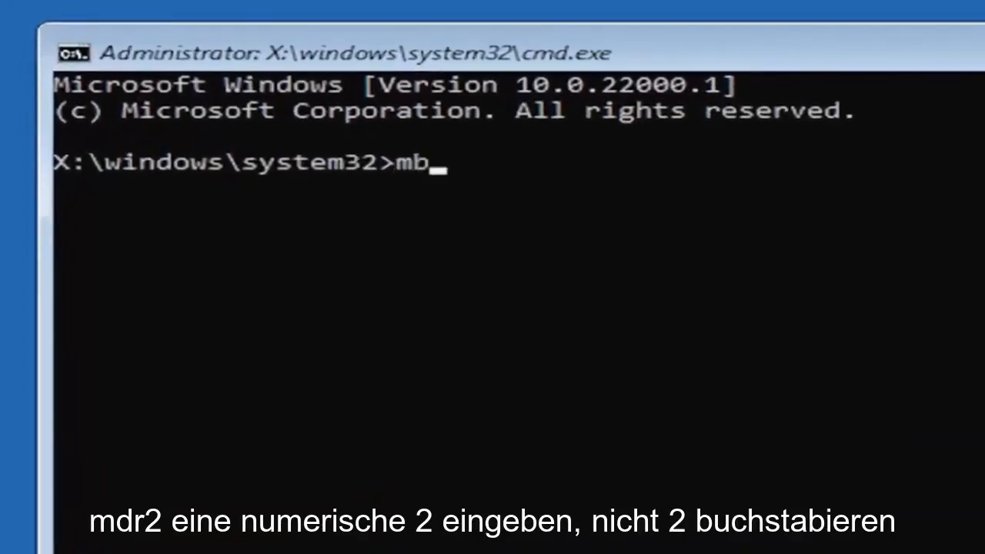
type("r2")
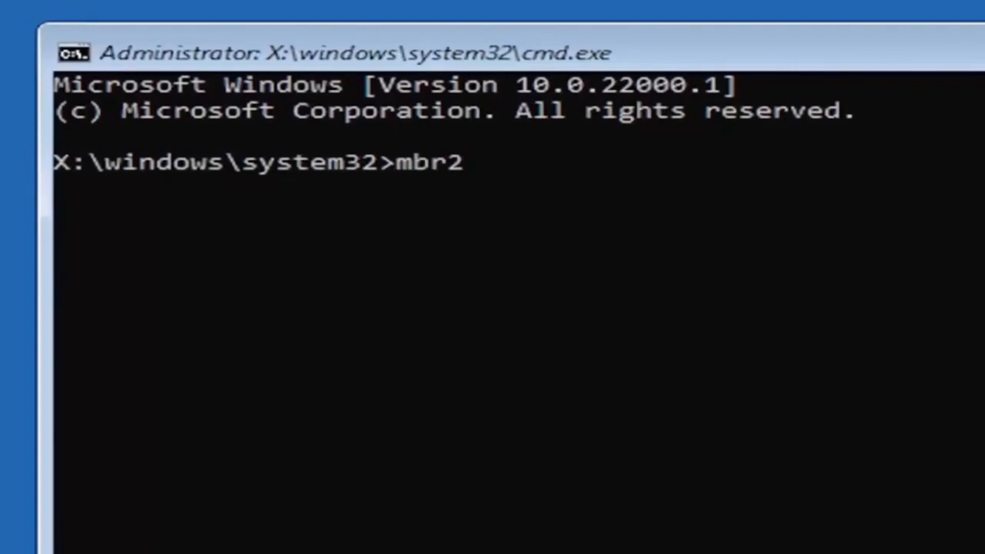
type("gpt")
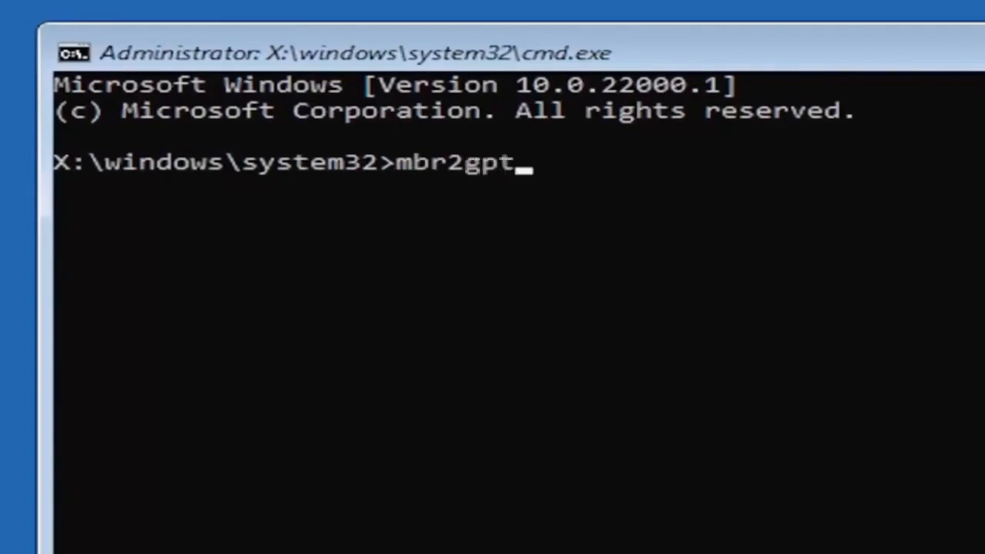
type(".exe")
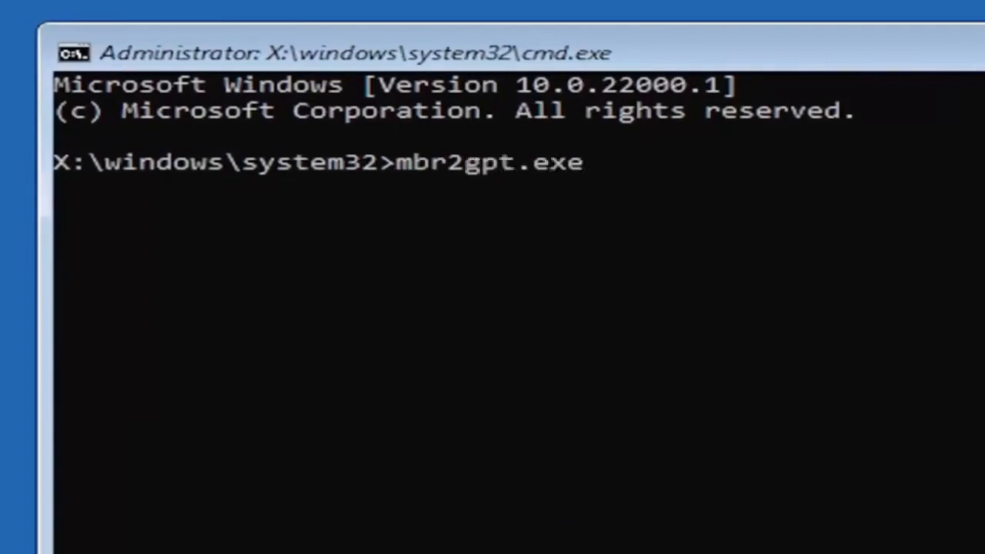
type("/")
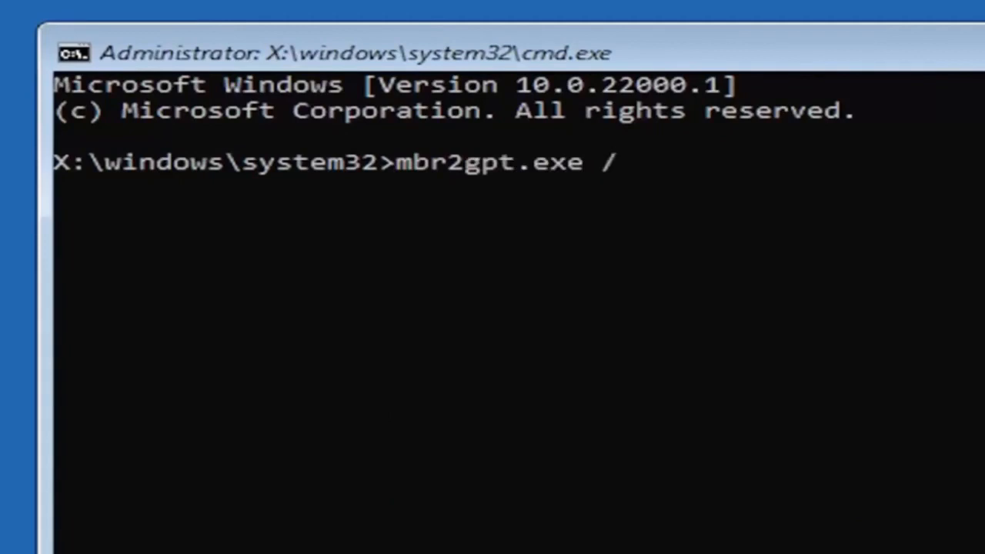
type("convert")
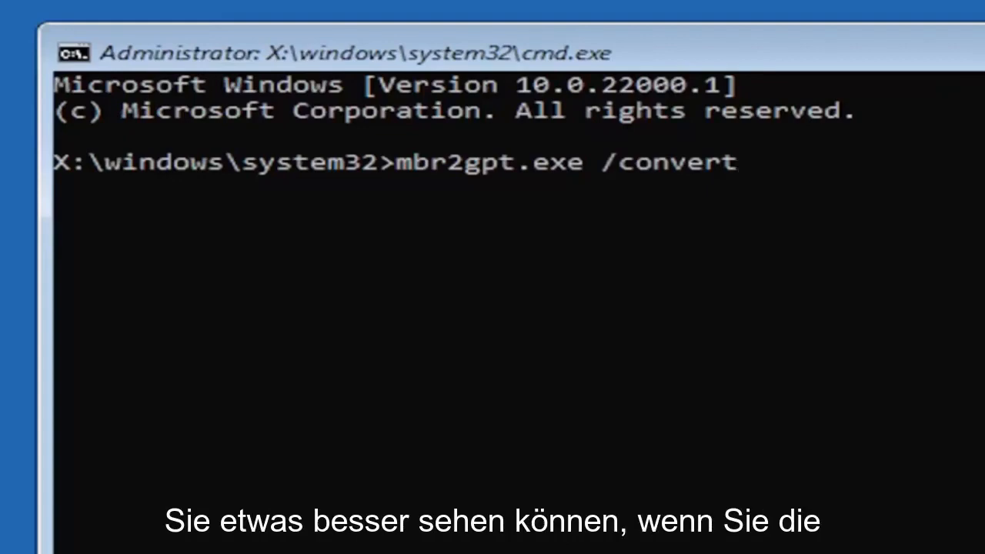
key("enter")
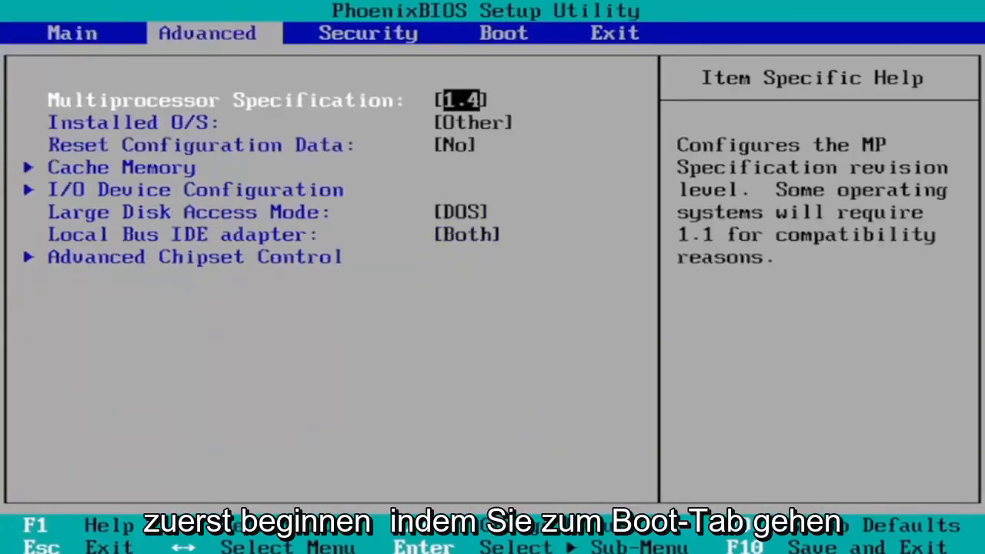
- Show the Security settings page with the supervisor and user password options
left_click(503, 34)
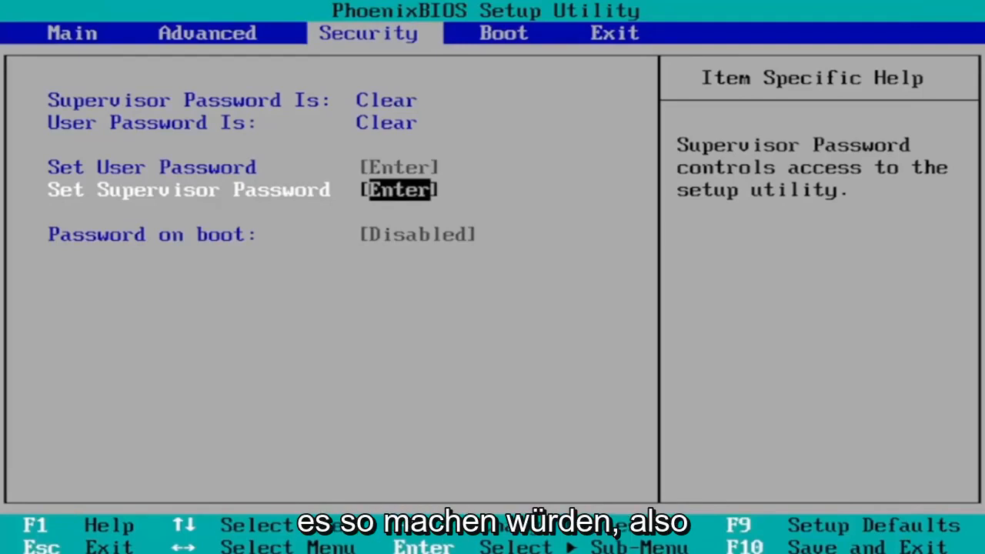
- Request Save and Exit with F10 to bring up the save-configuration confirmation
left_click(504, 34)
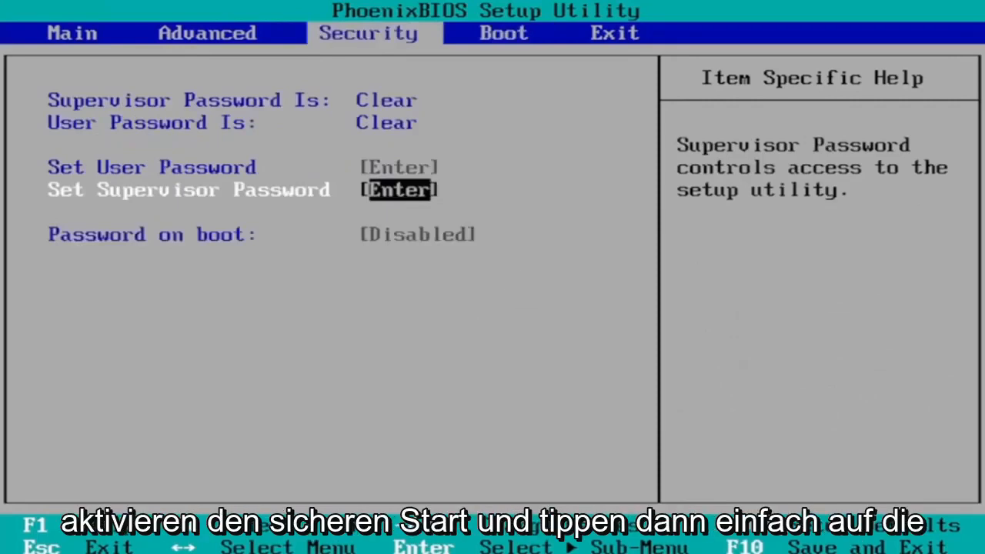
key("f10")
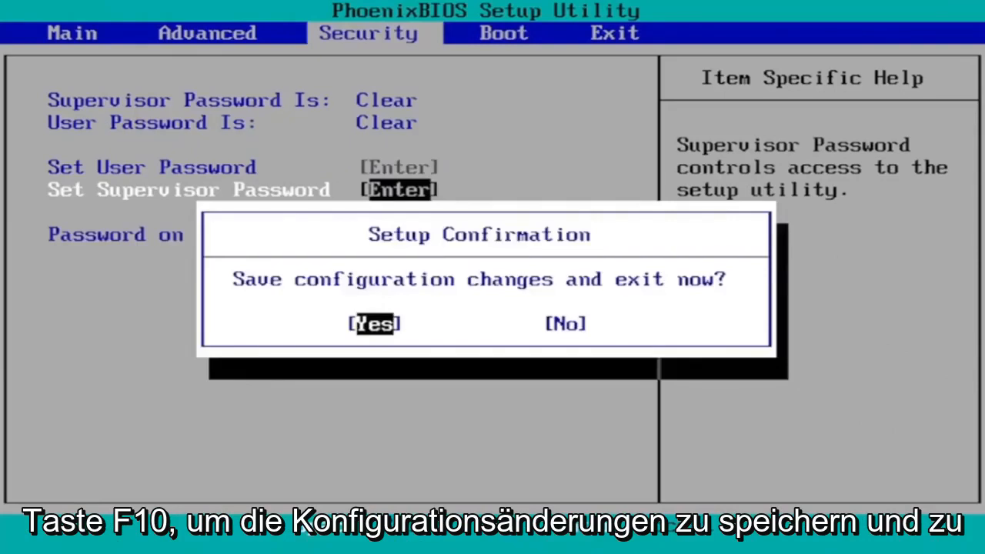